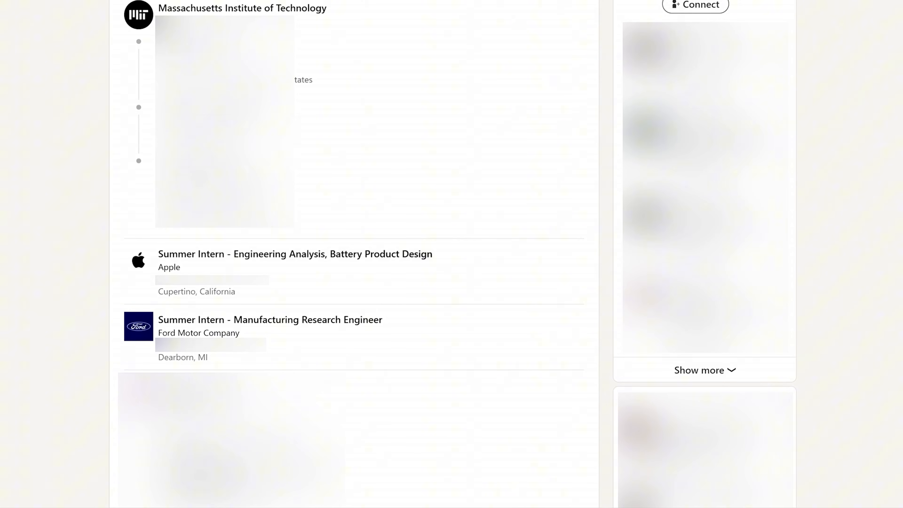
{"action": "scroll", "scroll_direction": "down", "scroll_amount": 3}
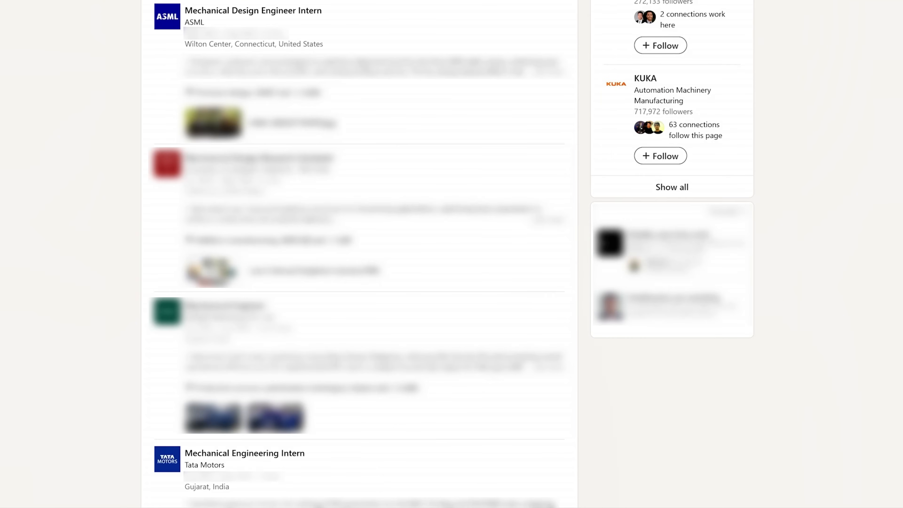
{"action": "scroll", "scroll_direction": "down", "scroll_amount": 3}
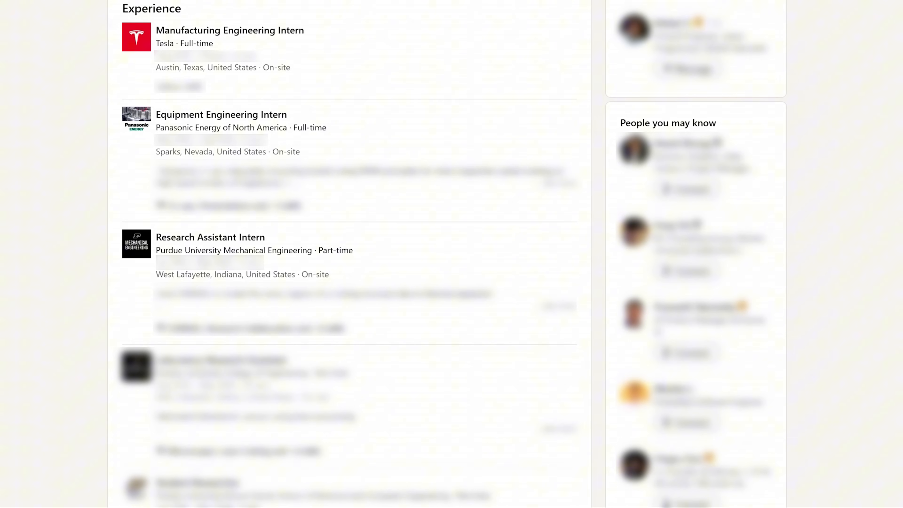